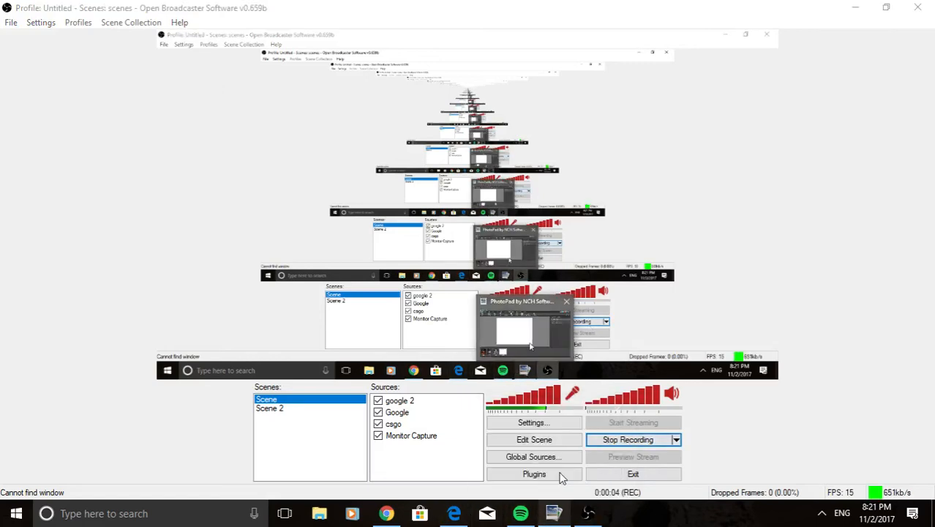
# Create a new blank image in PhotoPad and discard the extra blank image without saving
pyautogui.click(553, 512)
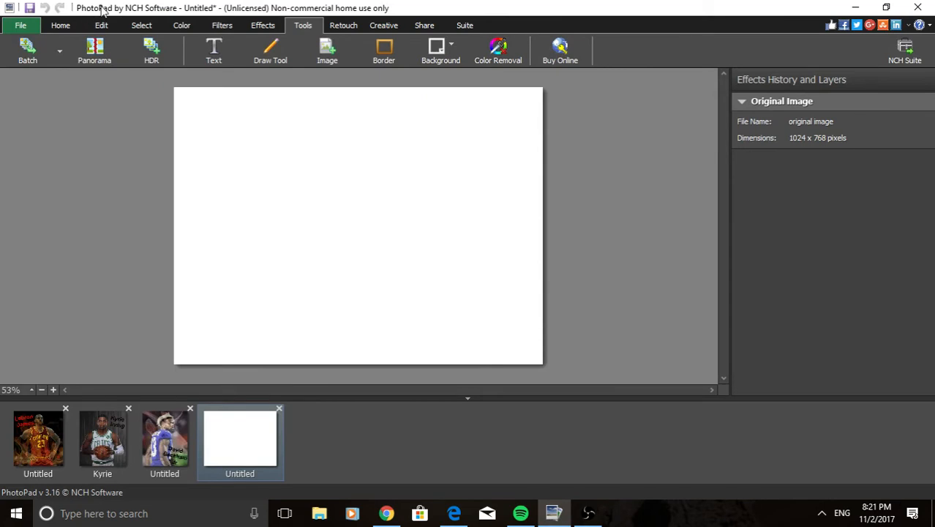
pyautogui.moveTo(359, 298)
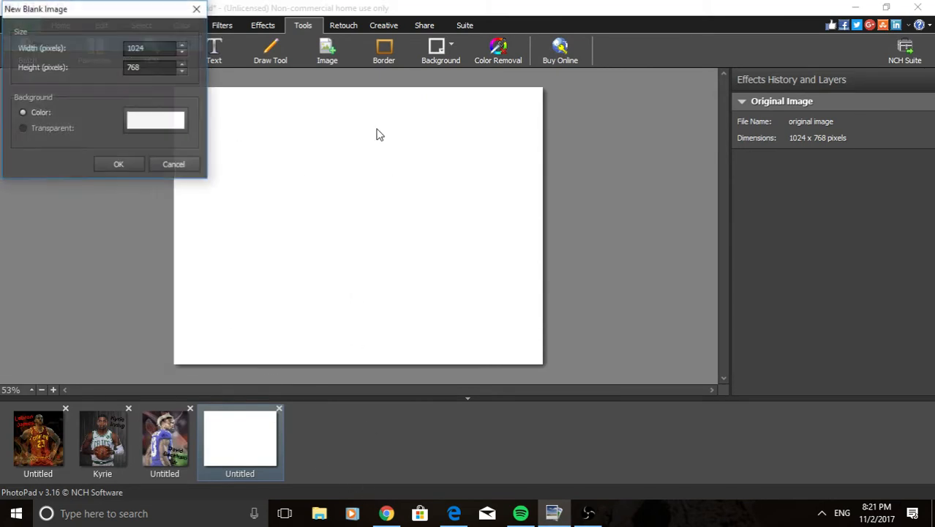
pyautogui.click(118, 163)
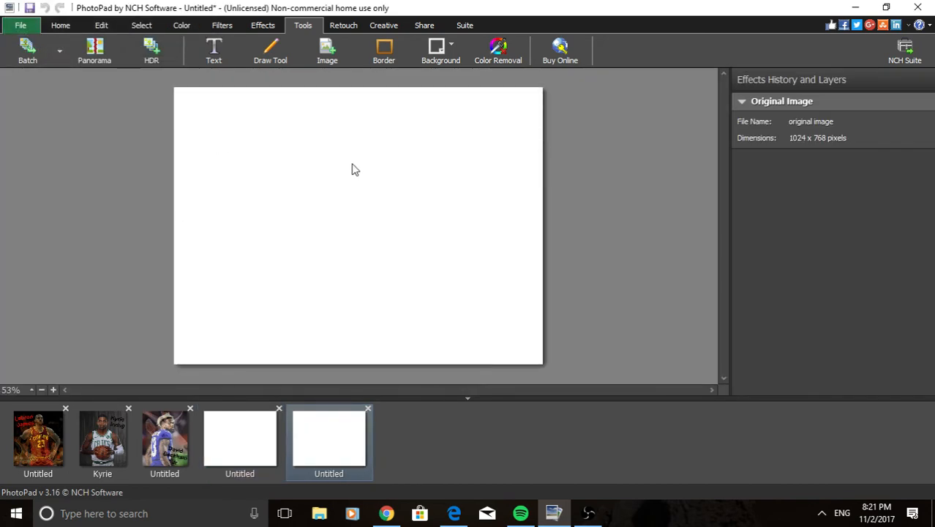
pyautogui.click(369, 407)
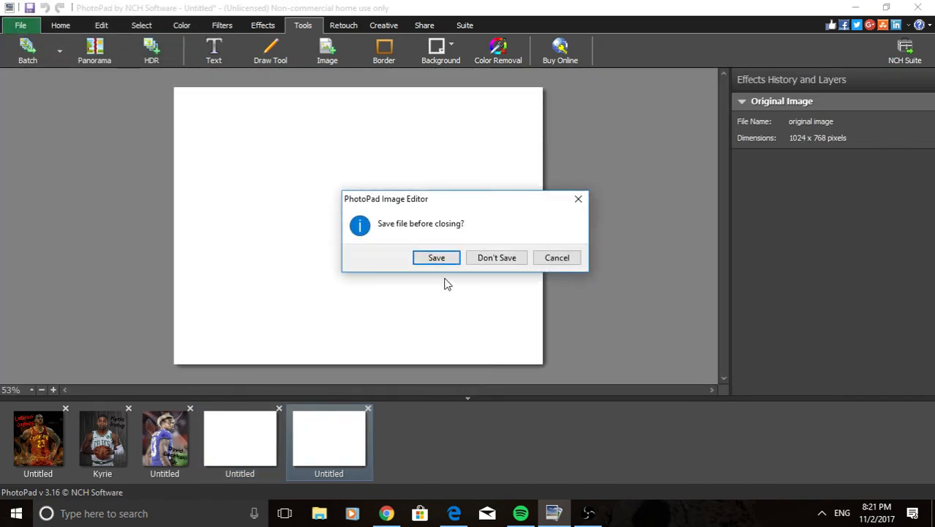
pyautogui.click(495, 257)
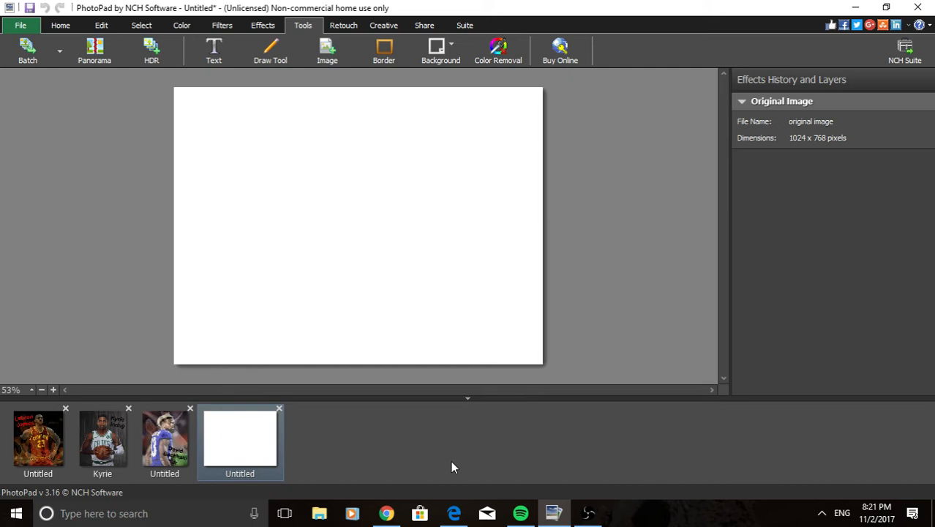
# Copy the enlarged Westbrook orange-jersey photo from the Google Images tab and return to PhotoPad
pyautogui.click(387, 511)
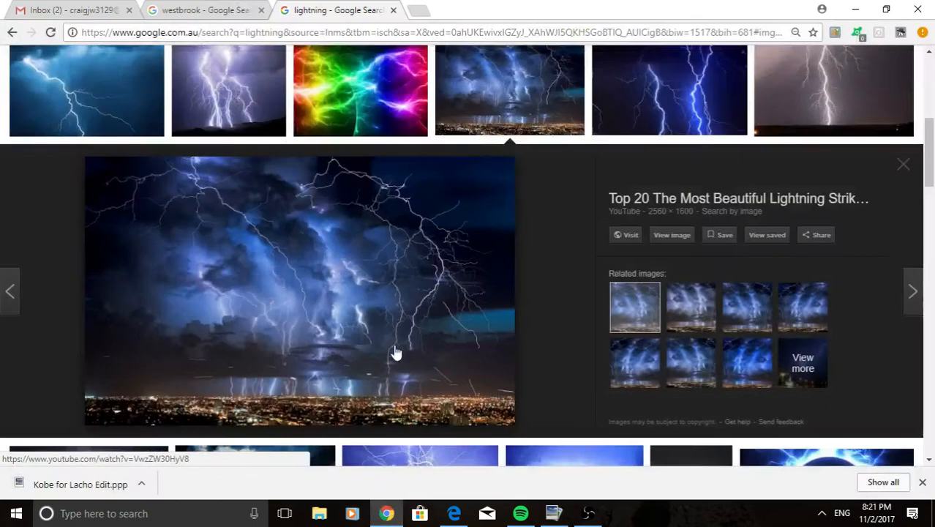
pyautogui.click(205, 9)
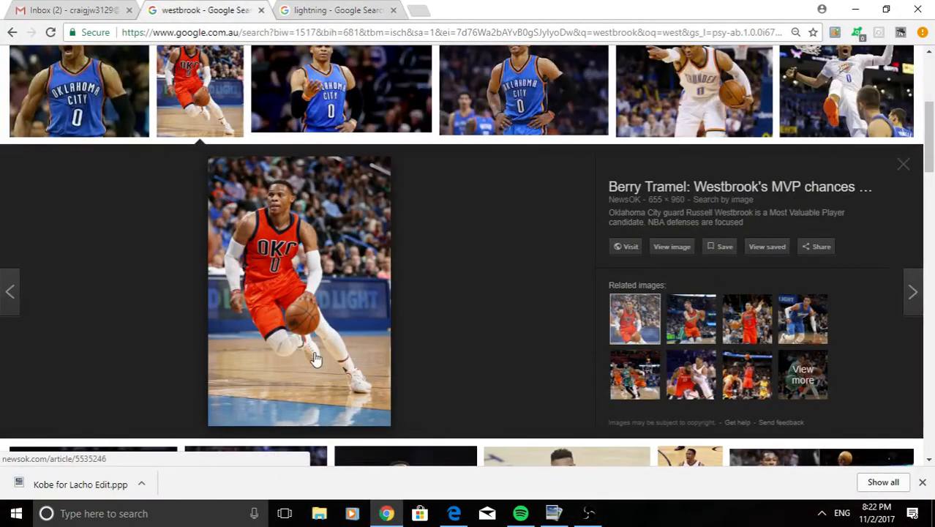
pyautogui.rightClick(314, 358)
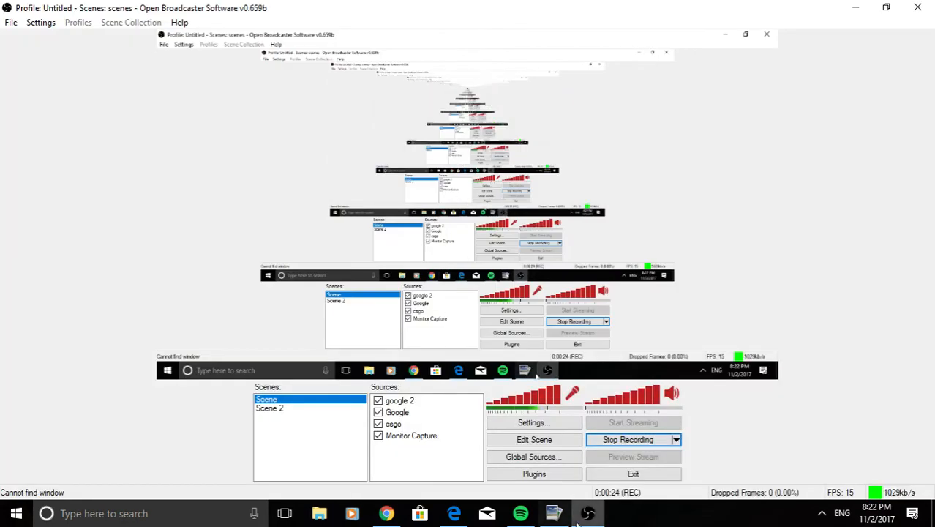
pyautogui.click(386, 512)
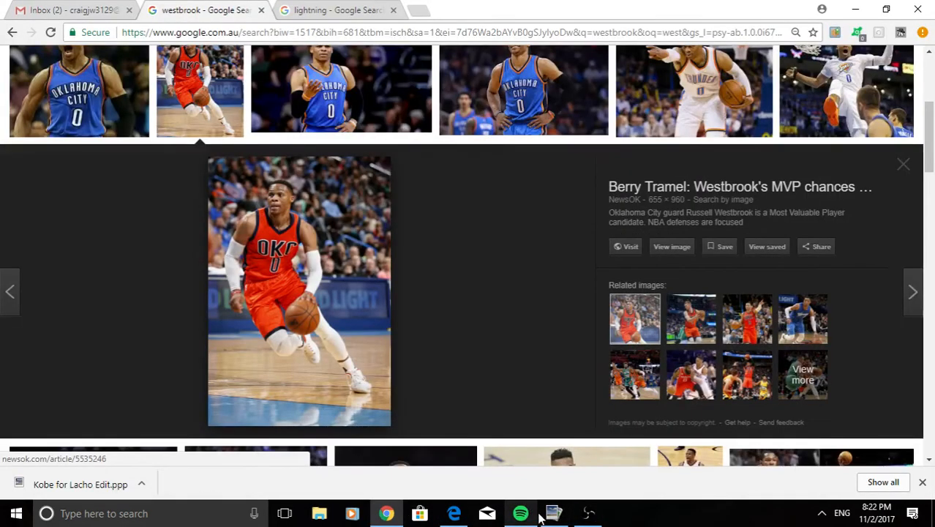
pyautogui.click(553, 512)
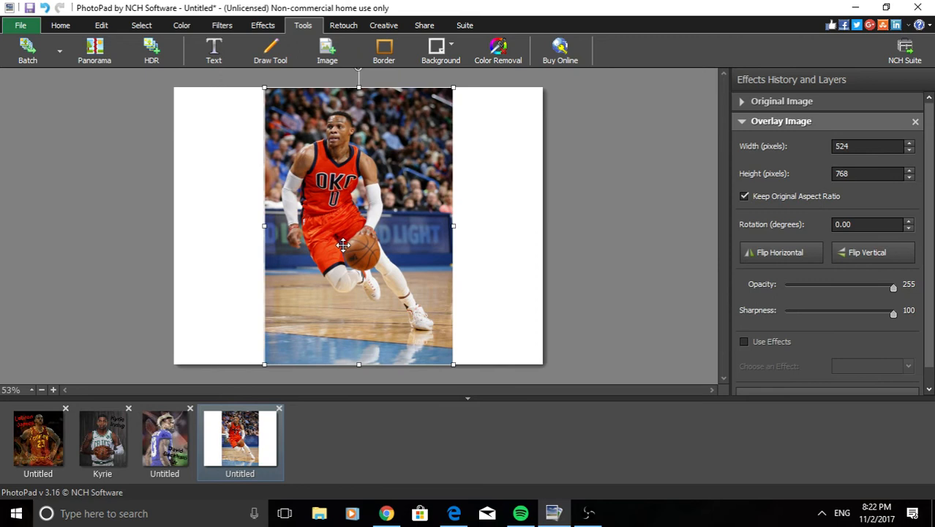
# Crop the canvas down to the Westbrook photo itself, removing the white margins (about 517×753)
pyautogui.click(101, 25)
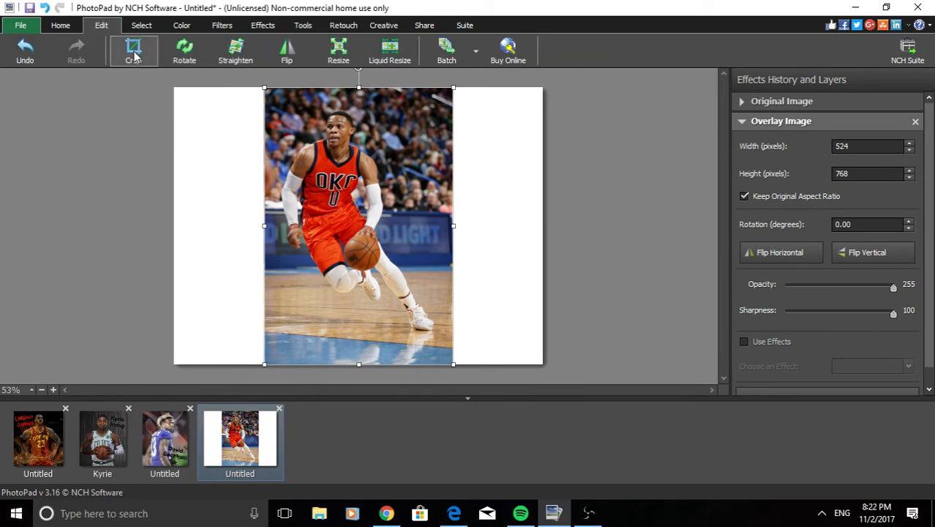
pyautogui.click(133, 52)
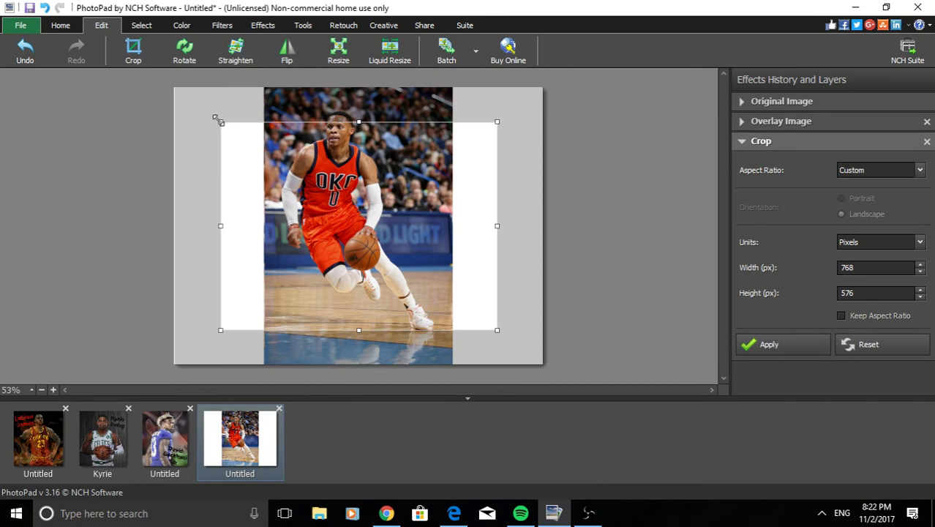
pyautogui.moveTo(219, 121); pyautogui.dragTo(256, 108)
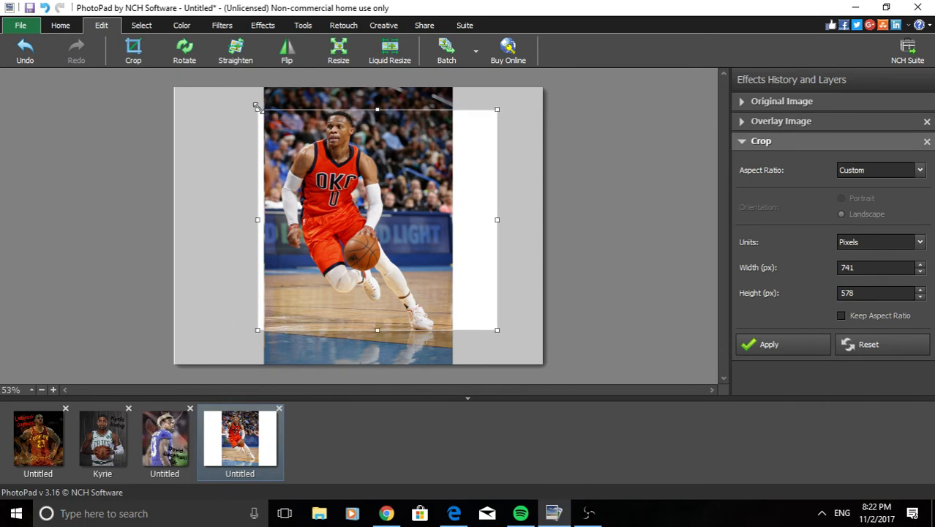
pyautogui.moveTo(258, 110); pyautogui.dragTo(265, 87)
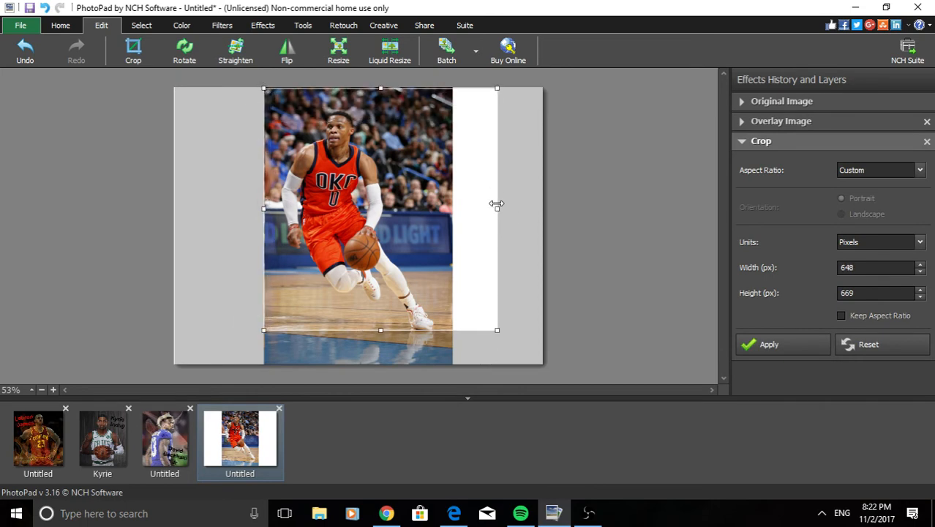
pyautogui.moveTo(497, 204); pyautogui.dragTo(449, 204)
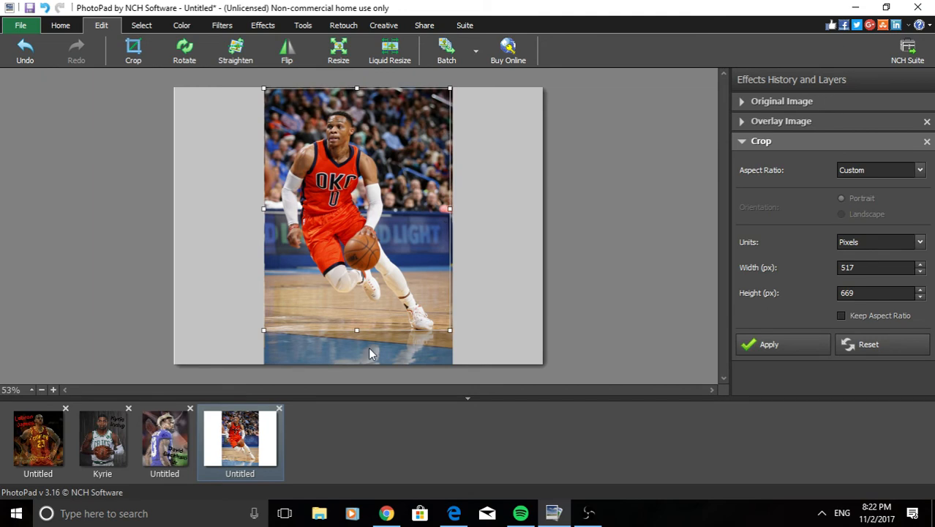
pyautogui.moveTo(357, 330); pyautogui.dragTo(357, 360)
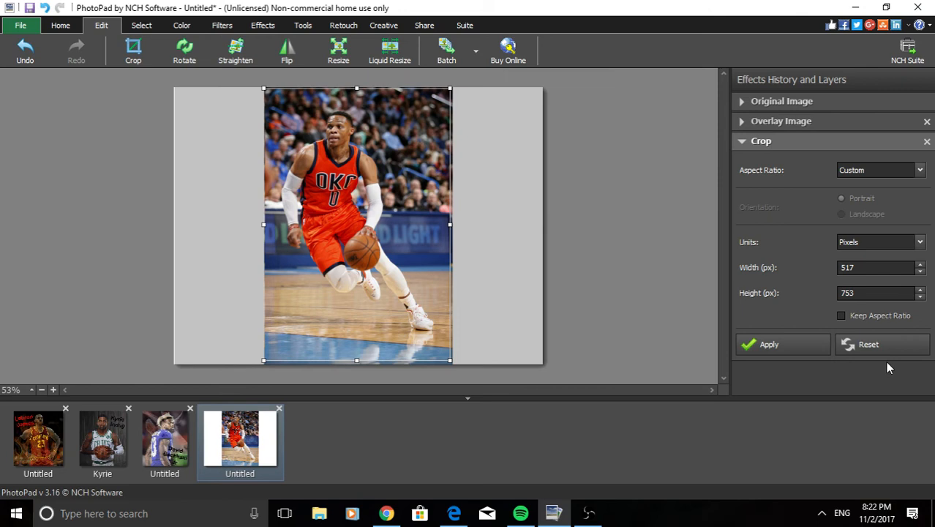
pyautogui.click(770, 344)
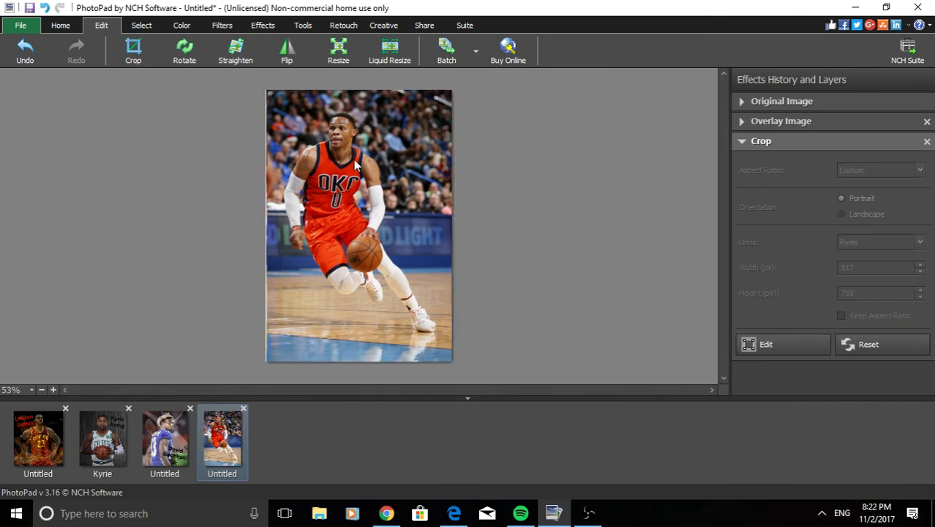
pyautogui.moveTo(284, 319)
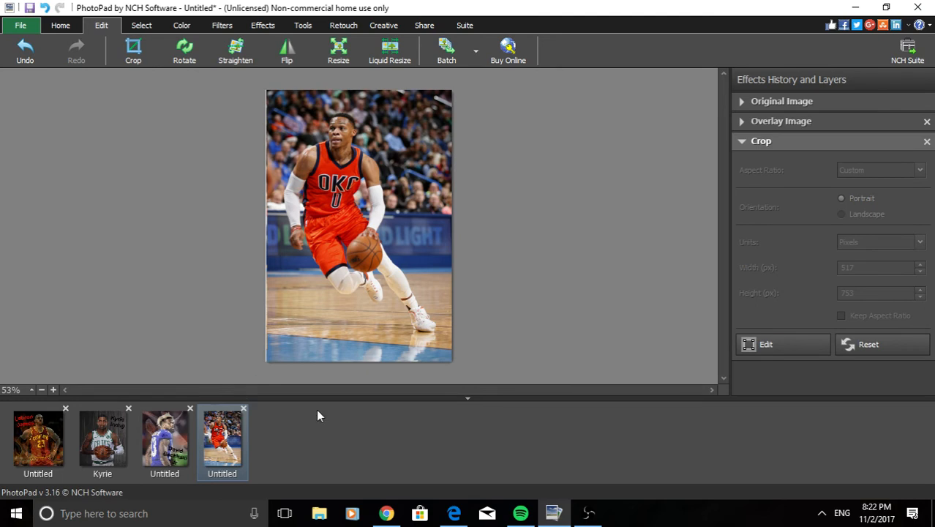
pyautogui.moveTo(293, 352)
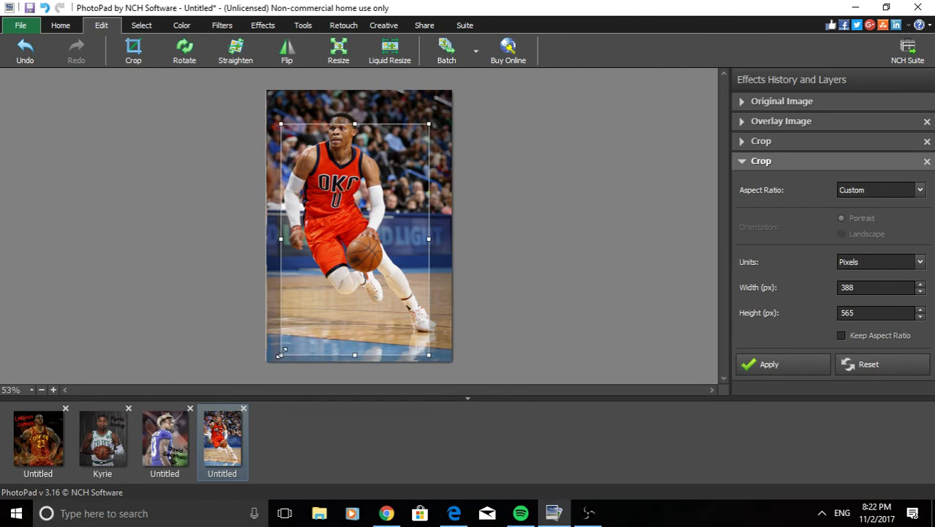
# Apply a second crop trimming a thin strip off the photo's edges, roughly 400×700 around the player
pyautogui.moveTo(280, 124); pyautogui.dragTo(277, 101)
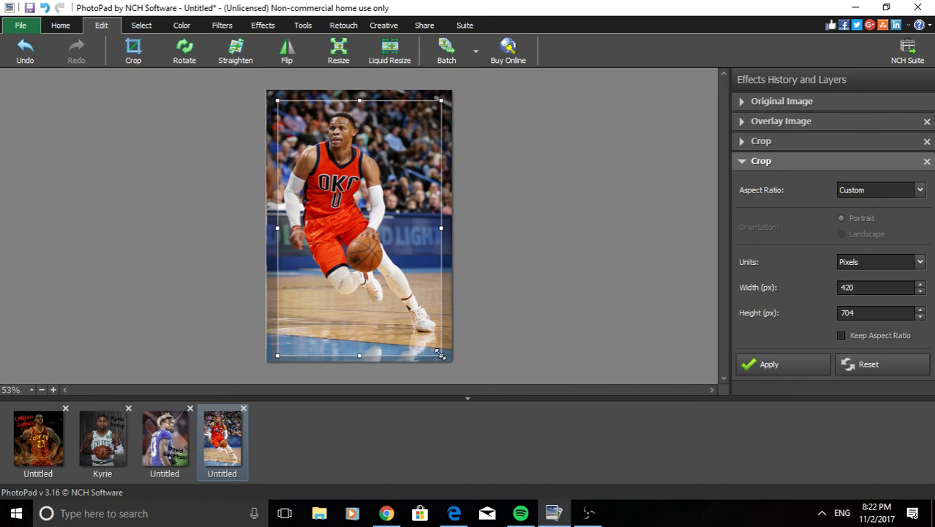
pyautogui.click(768, 363)
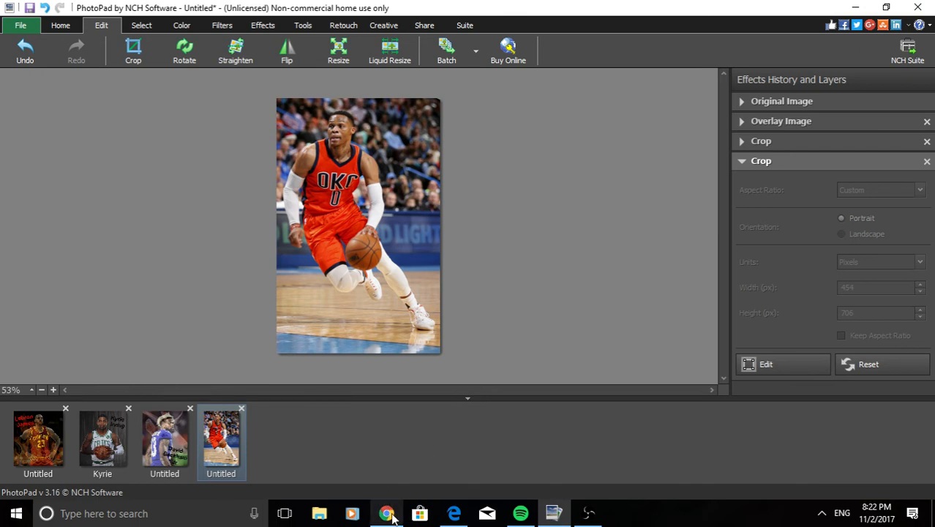
# Copy the enlarged lightning storm photo from the lightning Google Images tab
pyautogui.click(386, 512)
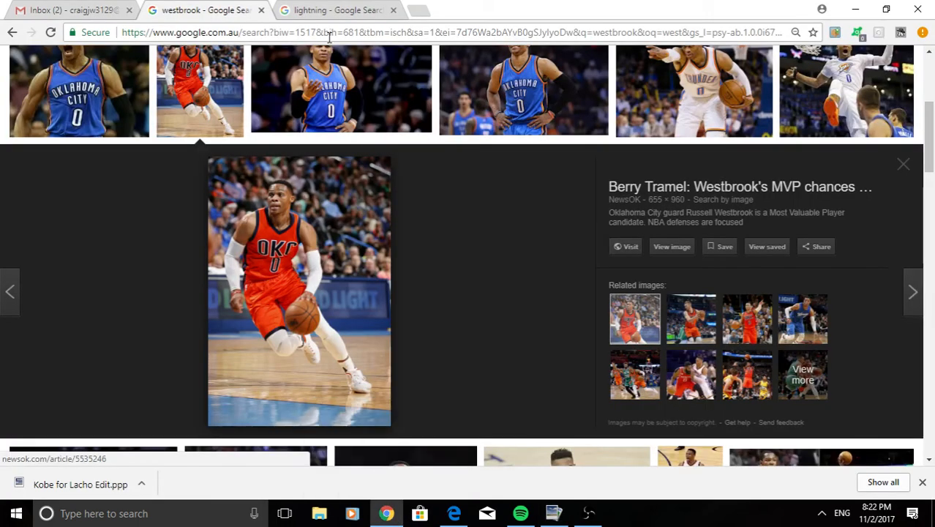
pyautogui.click(332, 9)
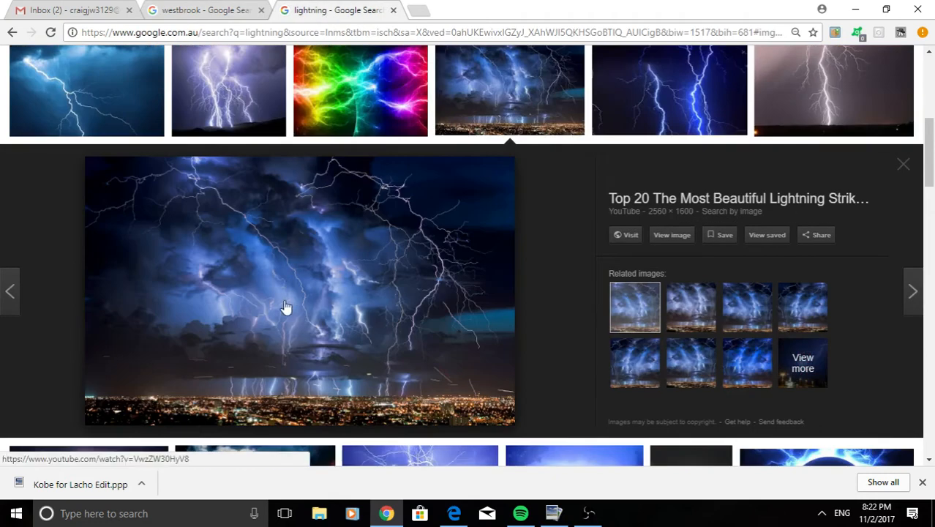
pyautogui.rightClick(285, 306)
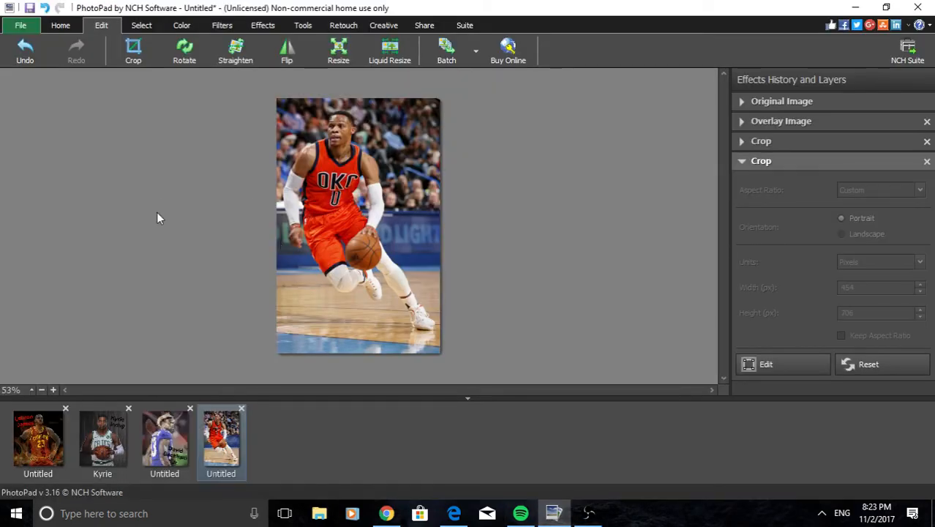
pyautogui.moveTo(175, 194)
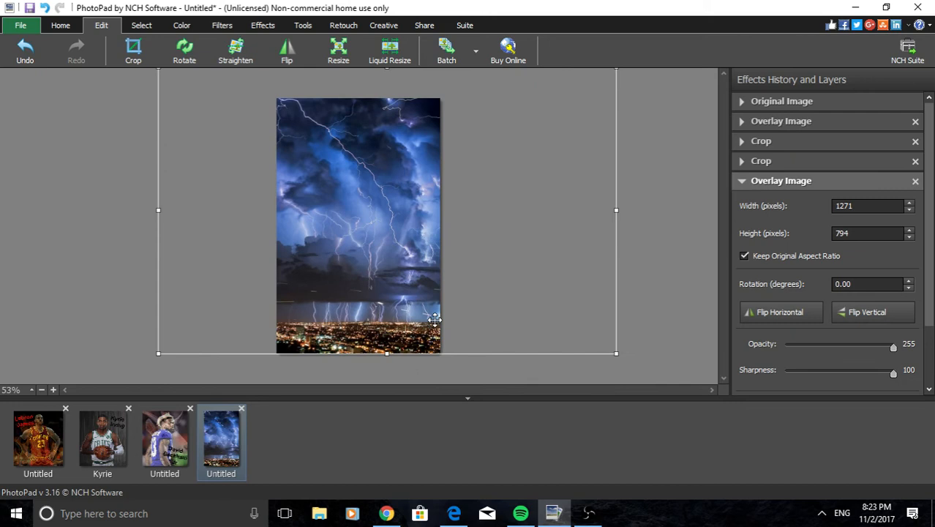
pyautogui.moveTo(413, 166)
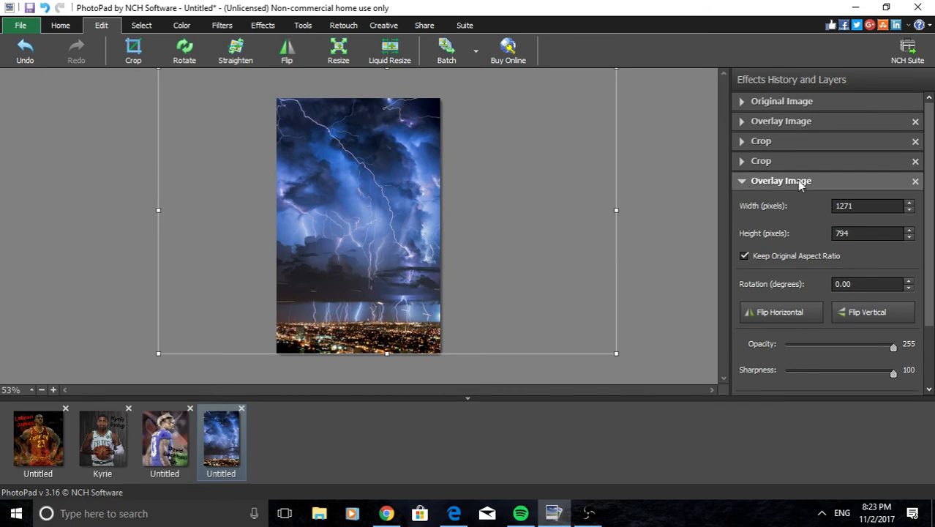
pyautogui.moveTo(769, 344)
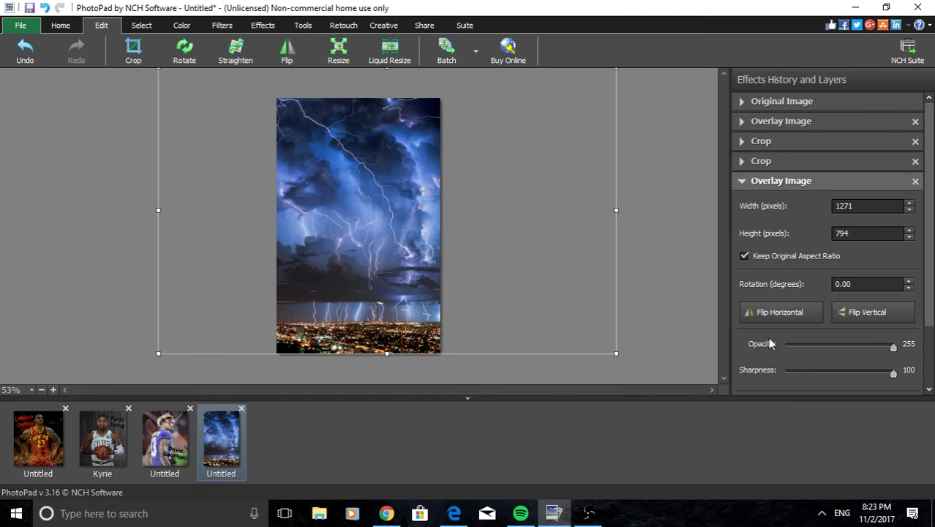
pyautogui.moveTo(779, 348)
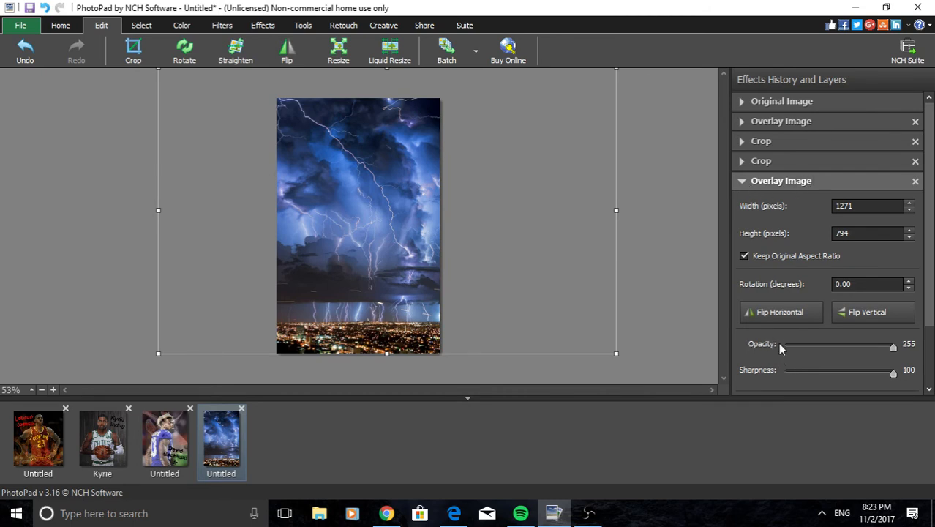
# Adjust the lightning overlay's opacity slider to 110 so the storm blends faintly over Westbrook
pyautogui.moveTo(893, 343); pyautogui.dragTo(848, 343)
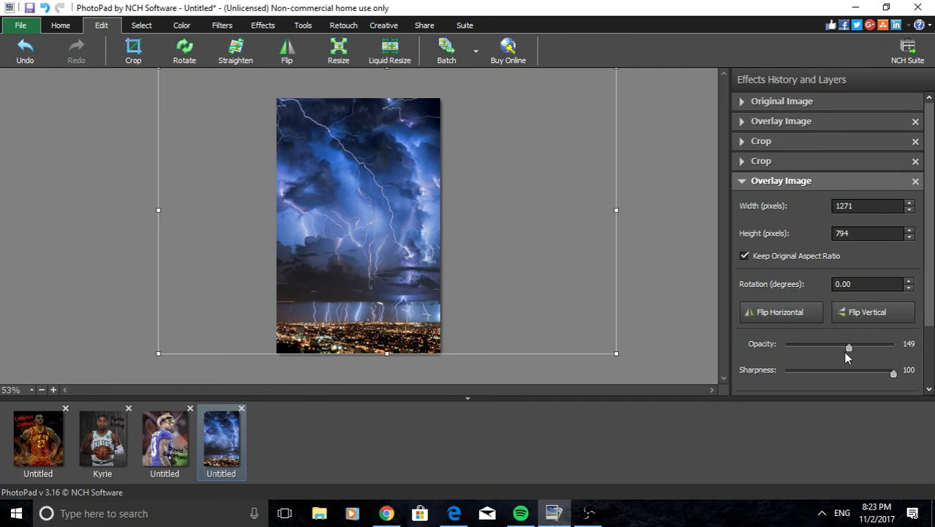
pyautogui.moveTo(849, 348); pyautogui.dragTo(818, 349)
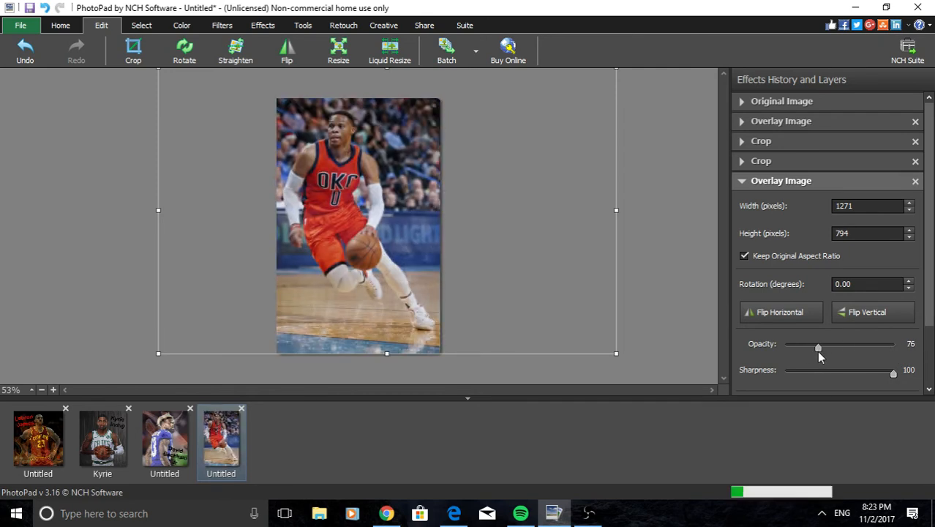
pyautogui.moveTo(818, 347); pyautogui.dragTo(819, 347)
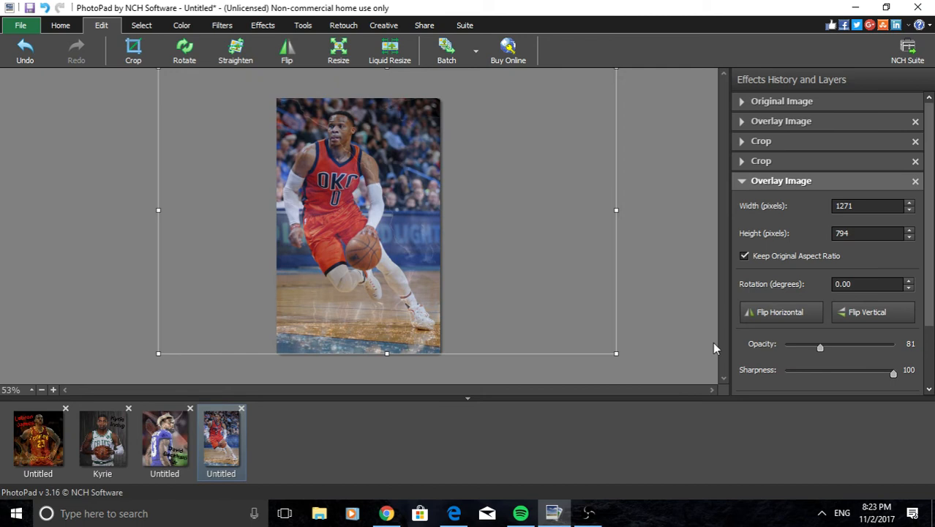
pyautogui.moveTo(344, 282)
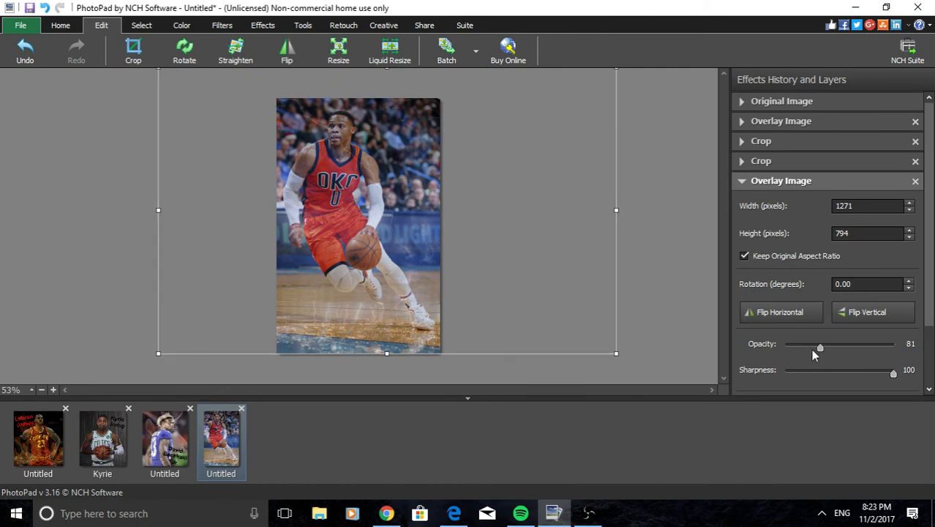
pyautogui.moveTo(819, 348); pyautogui.dragTo(831, 348)
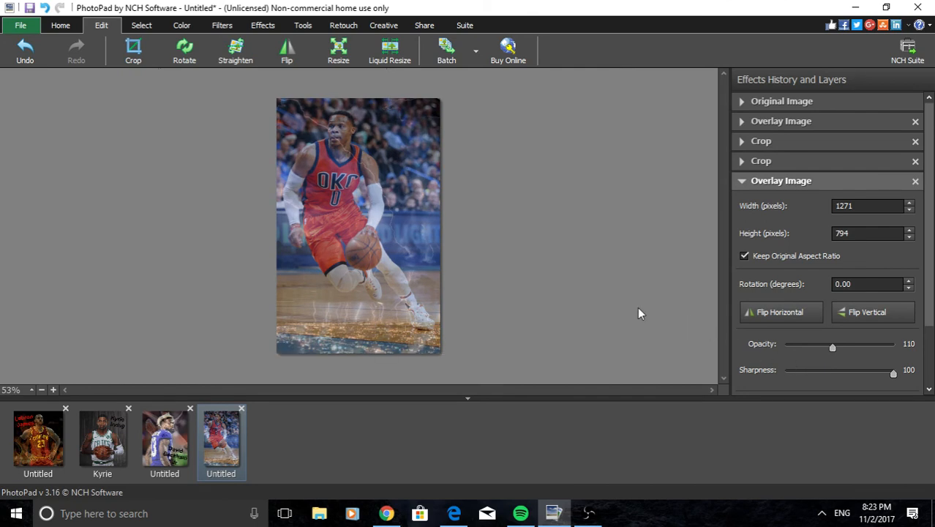
pyautogui.moveTo(388, 373)
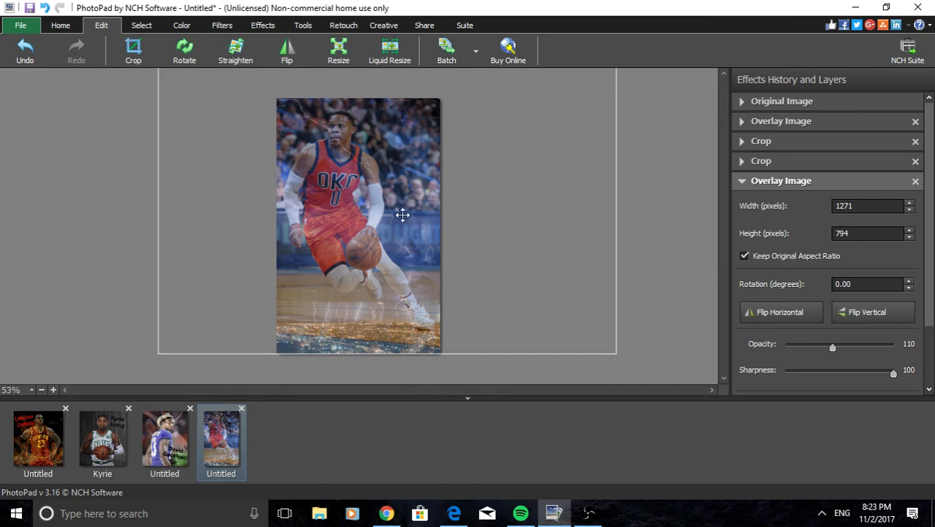
pyautogui.moveTo(358, 360)
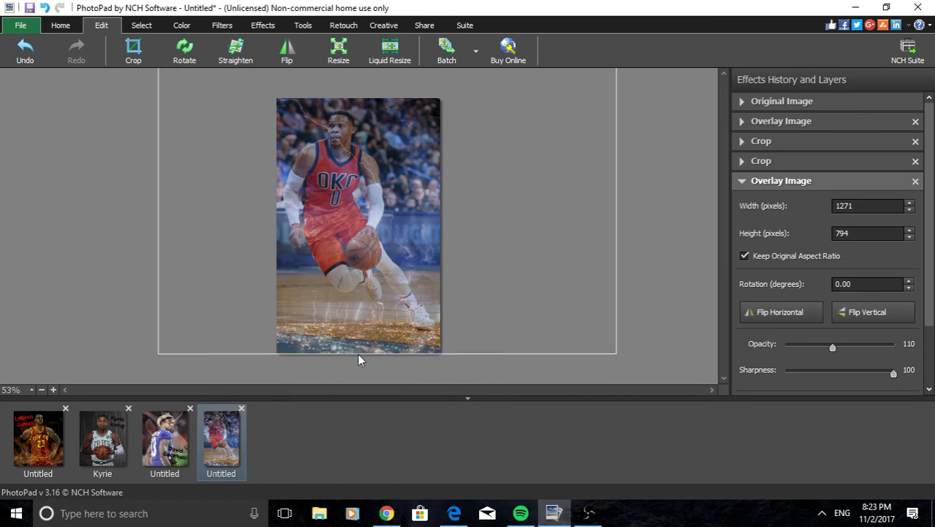
pyautogui.moveTo(375, 349)
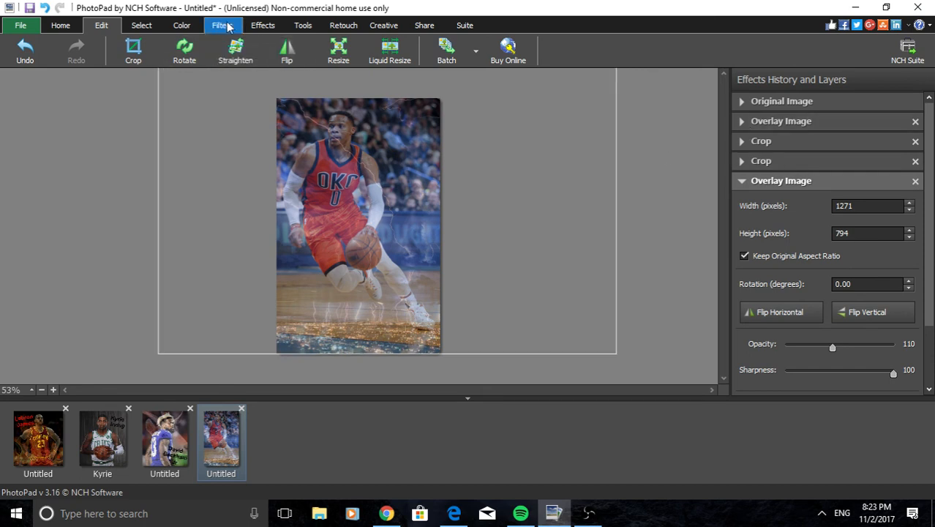
# Add a bold 'Westbrook' text layer in Arial size 70 across the middle of the photo
pyautogui.click(302, 25)
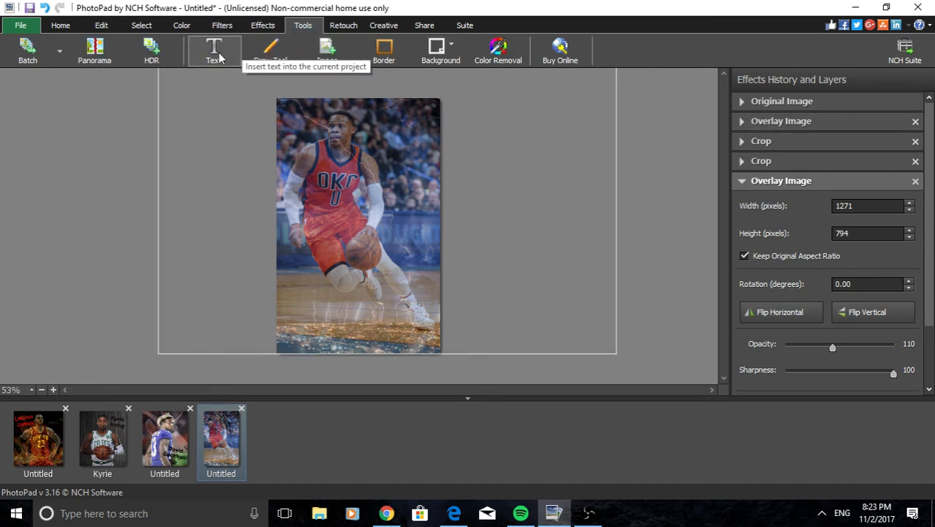
pyautogui.click(214, 51)
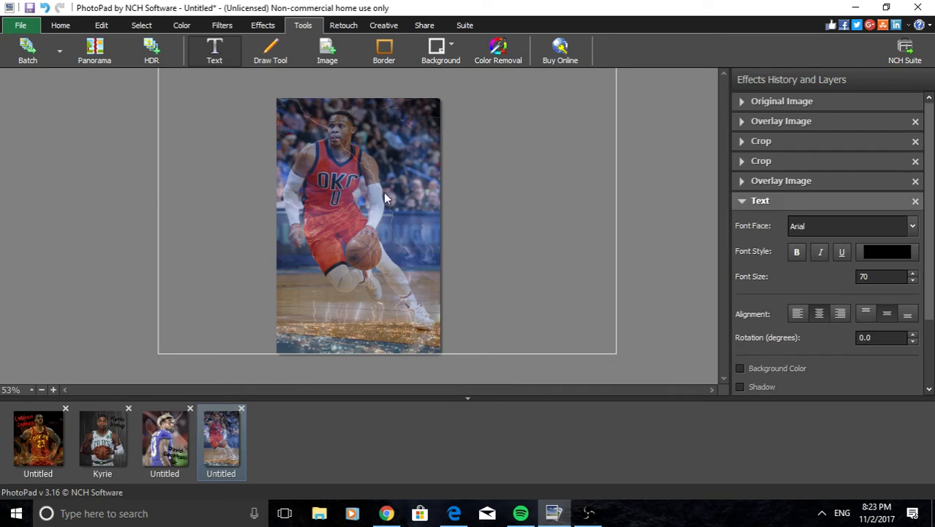
pyautogui.click(346, 212)
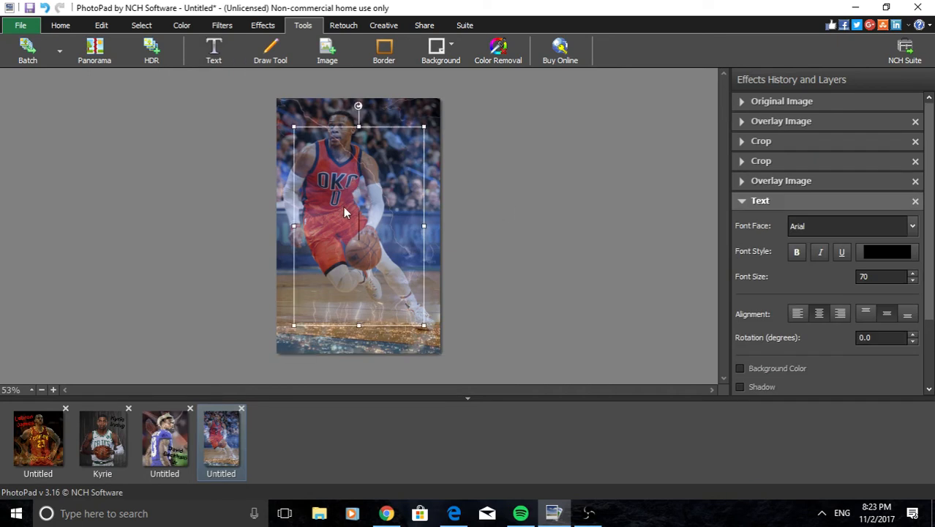
pyautogui.write('Westbr')
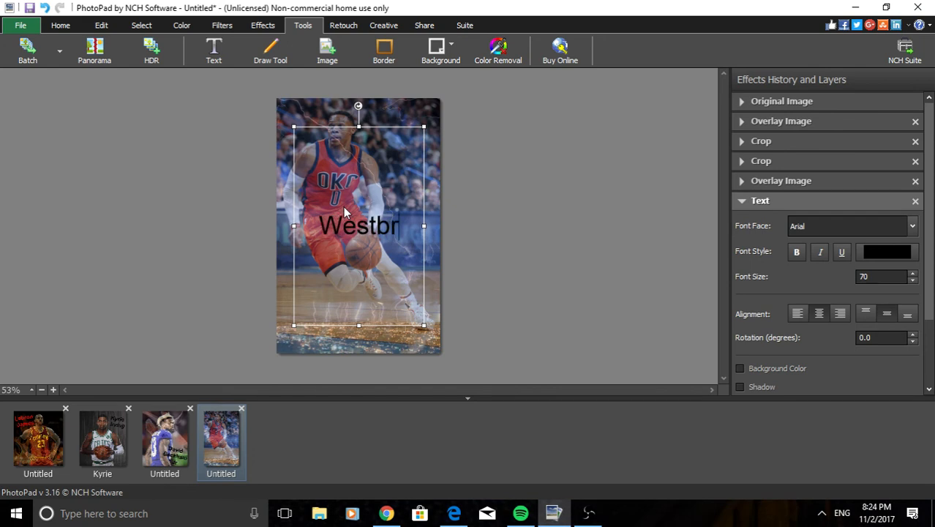
pyautogui.write('ook')
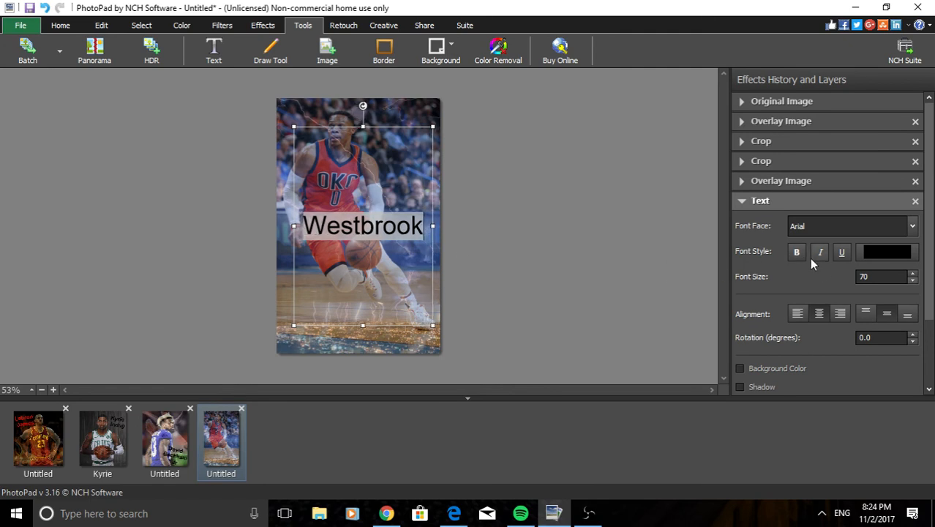
pyautogui.click(887, 252)
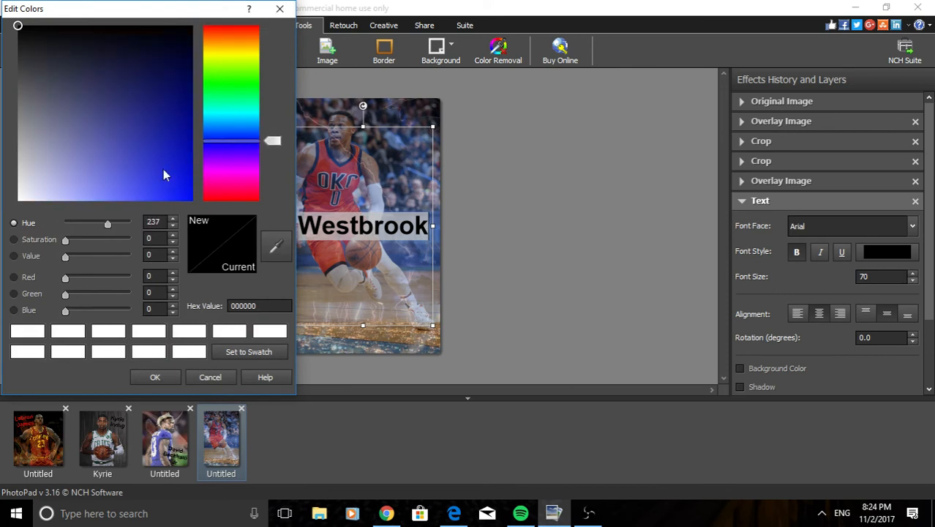
# Set the Westbrook text colour to a deep purple in Edit Colors
pyautogui.click(164, 140)
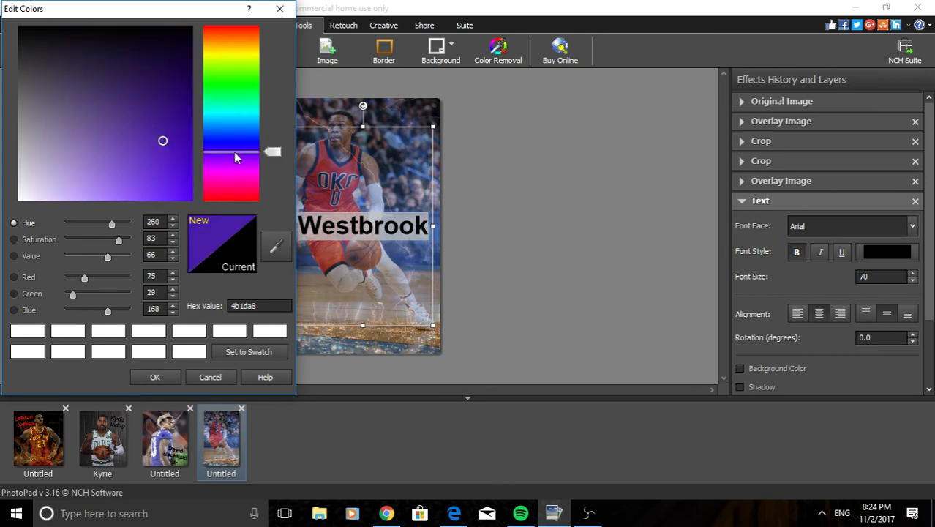
pyautogui.moveTo(164, 141); pyautogui.dragTo(171, 97)
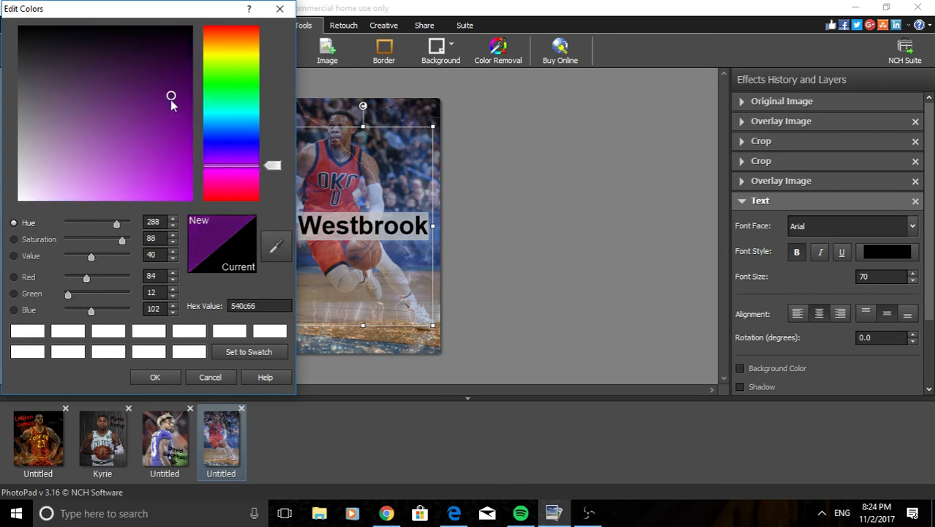
pyautogui.click(155, 377)
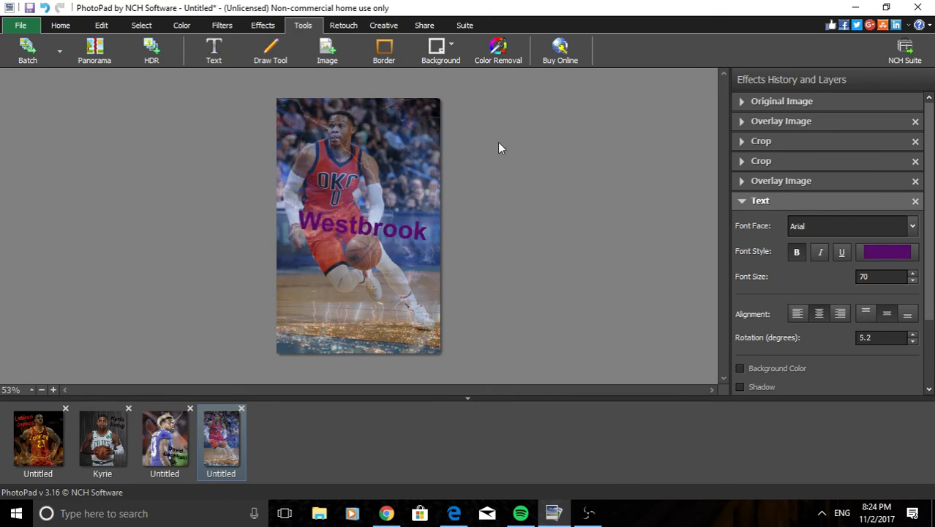
# Move the purple Westbrook text down to the bottom of the photo, below the player's feet
pyautogui.click(363, 229)
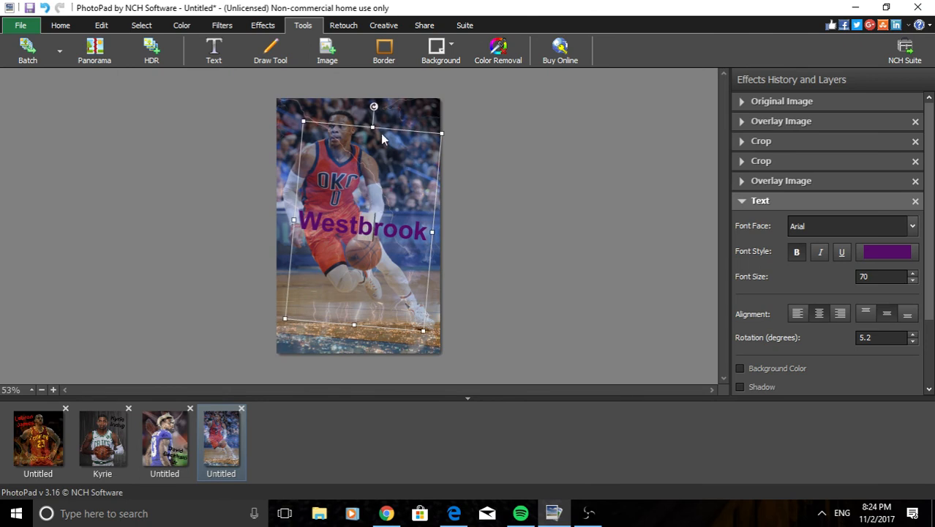
pyautogui.moveTo(363, 231); pyautogui.dragTo(354, 329)
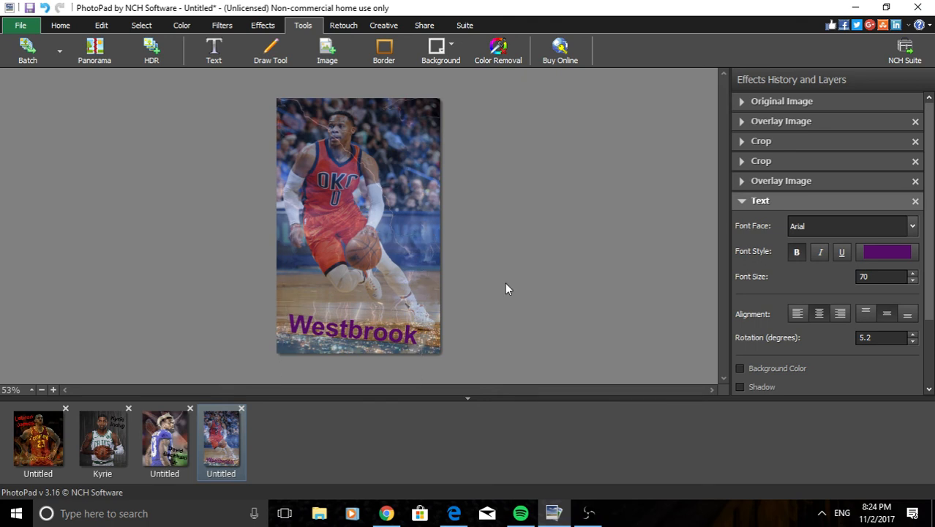
pyautogui.moveTo(283, 126)
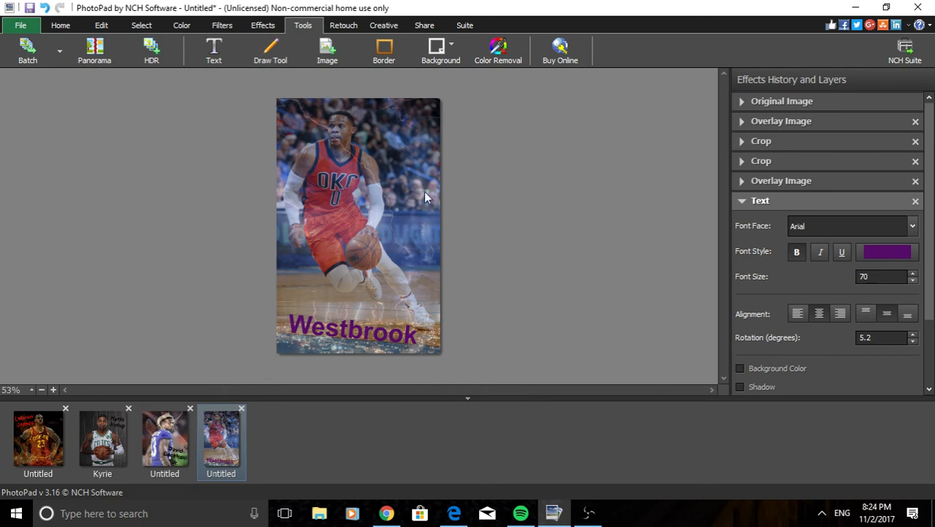
pyautogui.moveTo(534, 254)
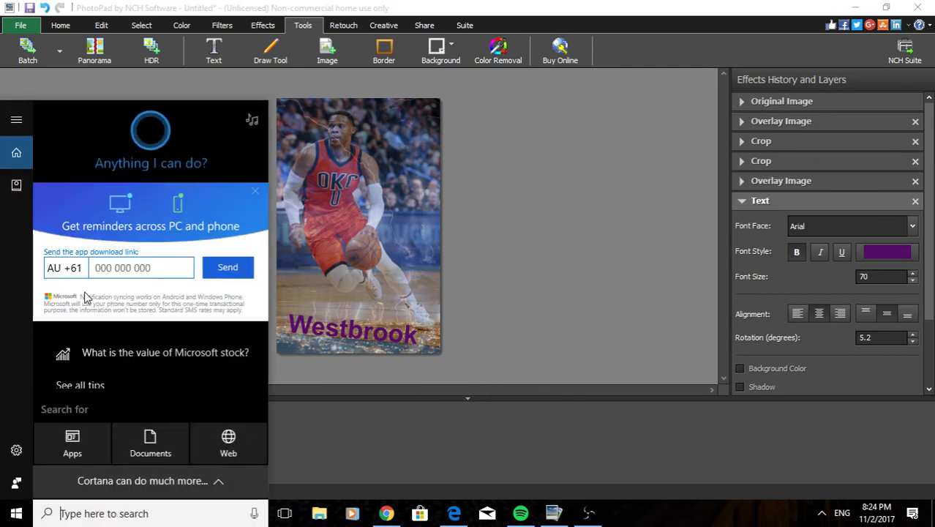
# Search 'li' in Windows Start so Lightshot appears as the best match
pyautogui.write('li')
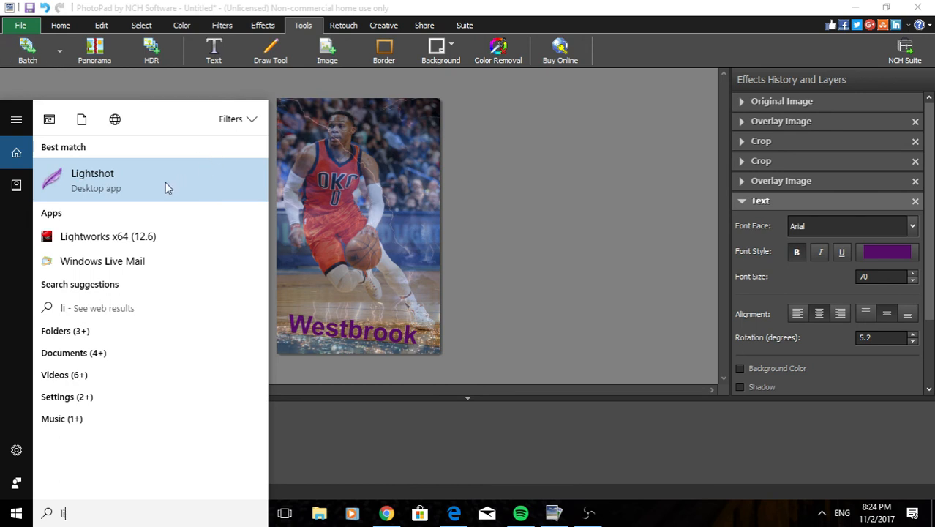
pyautogui.moveTo(155, 193)
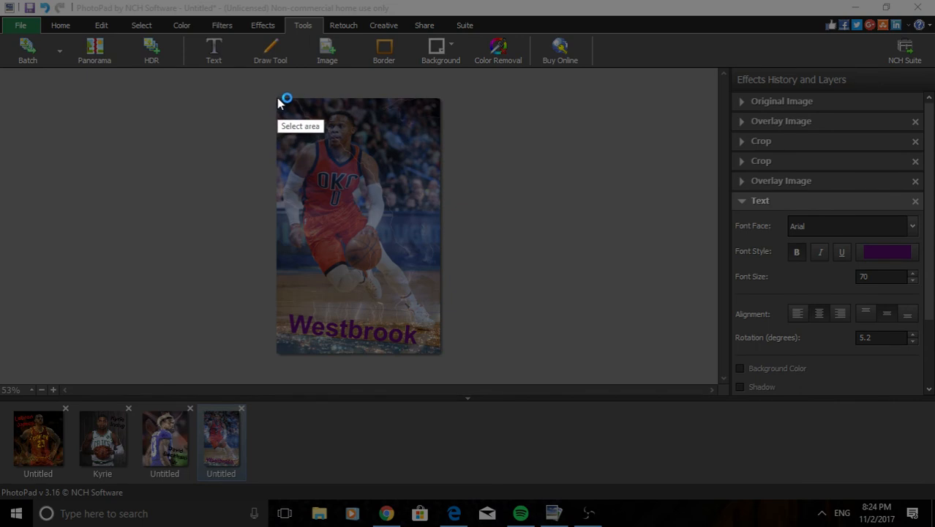
# Capture the edited photo with Lightshot and save it as 'west' PNG in the Lightshot folder
pyautogui.moveTo(277, 98); pyautogui.dragTo(442, 325)
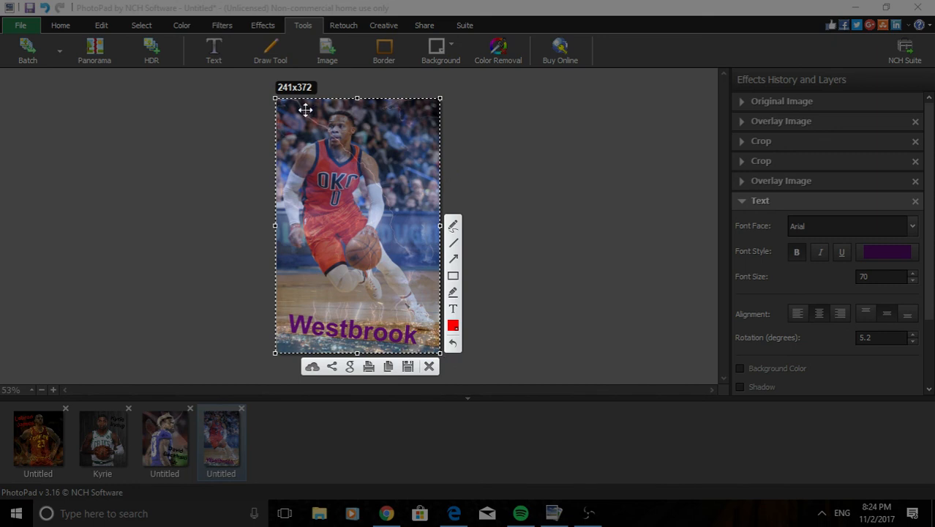
pyautogui.click(406, 366)
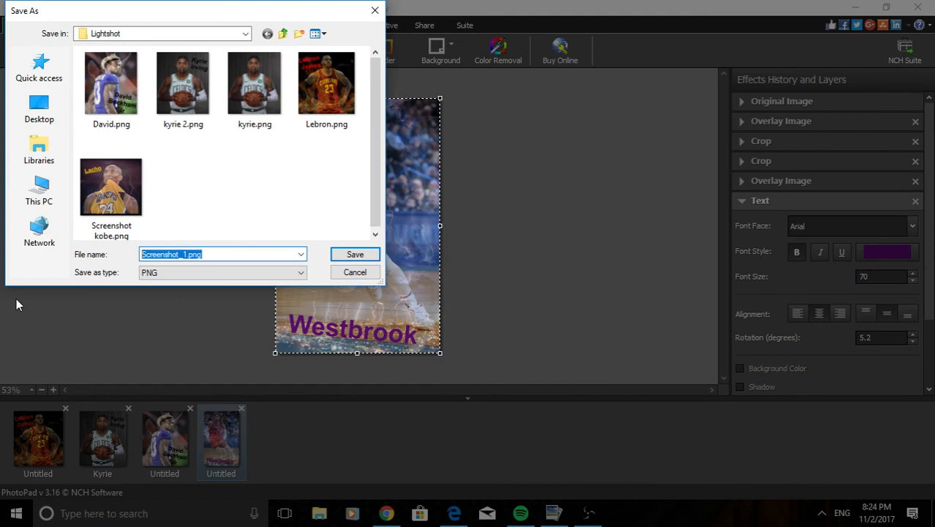
pyautogui.write('west')
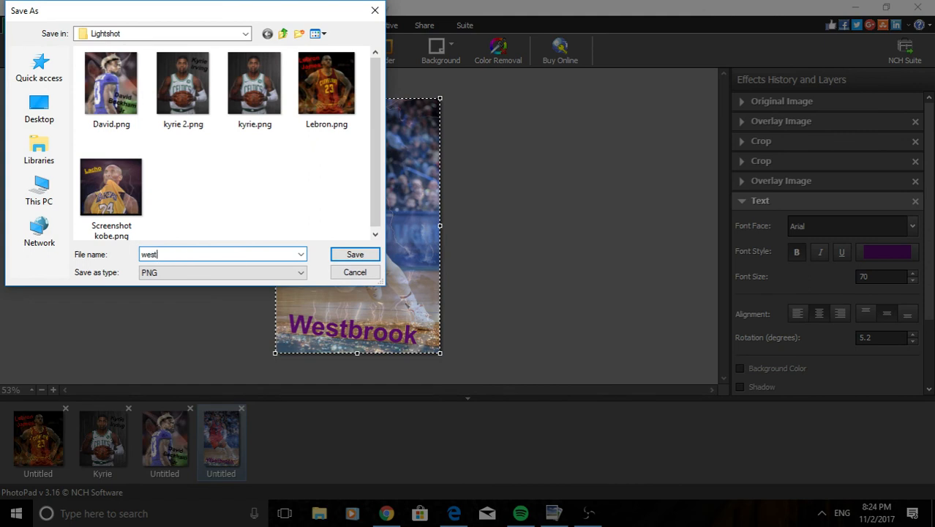
pyautogui.click(354, 254)
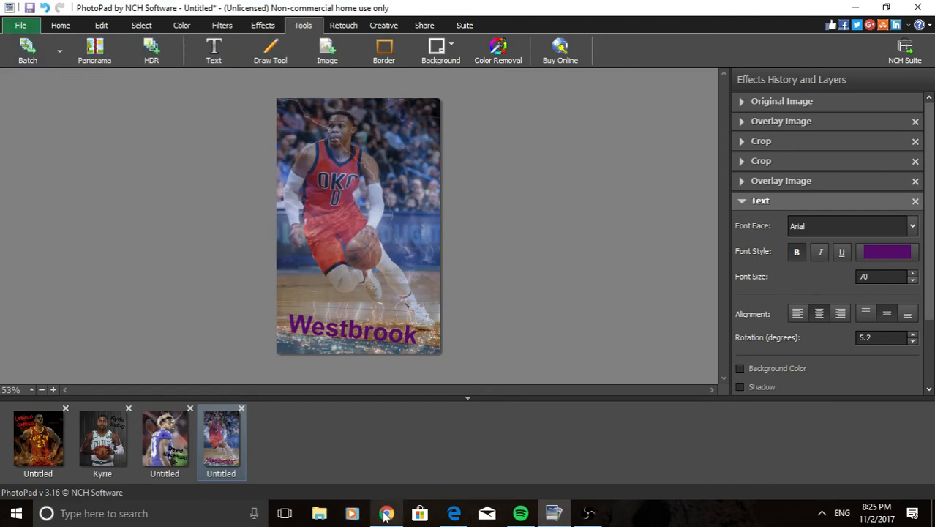
pyautogui.click(386, 512)
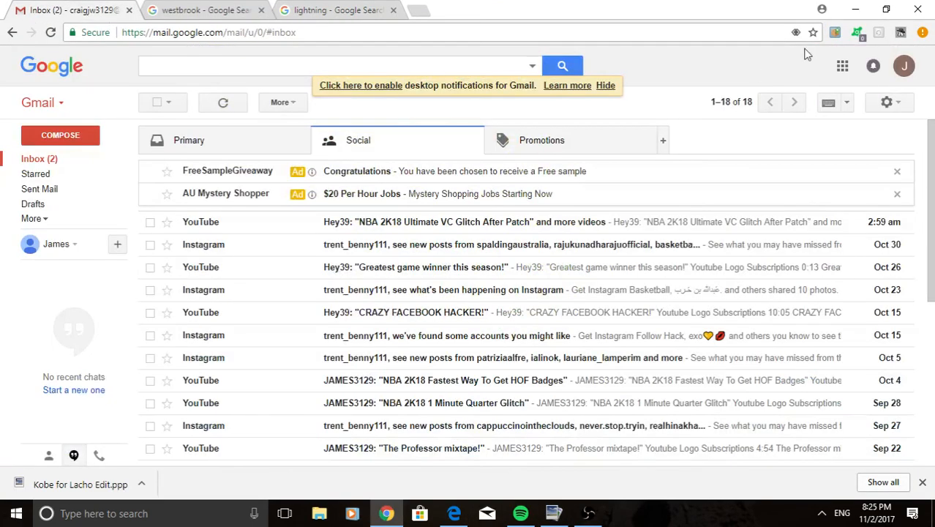
pyautogui.click(60, 135)
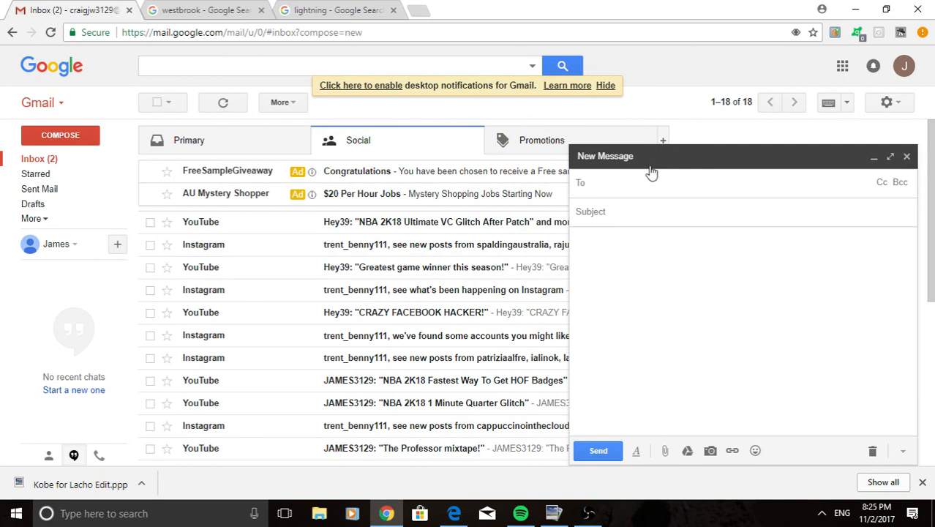
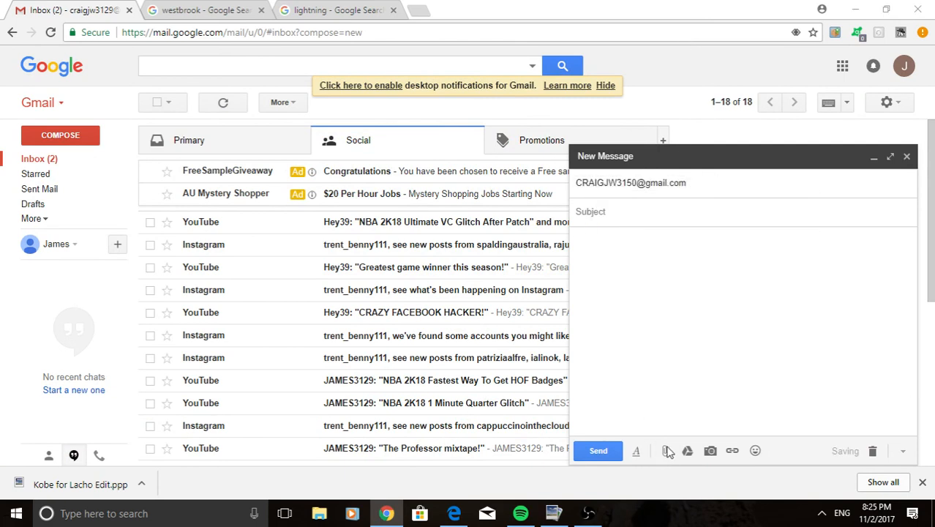
# Attach west.png and send the message, confirming the no-subject prompt
pyautogui.click(665, 451)
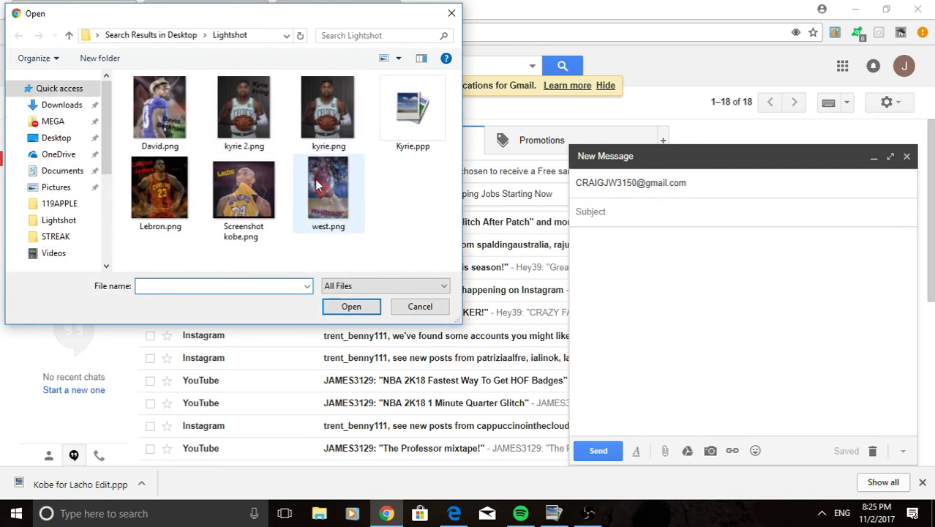
pyautogui.click(352, 306)
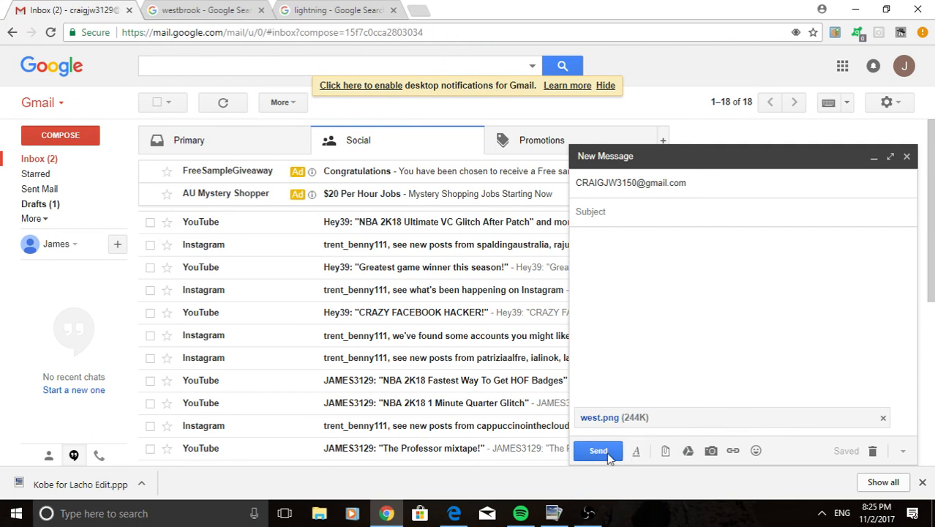
pyautogui.click(597, 451)
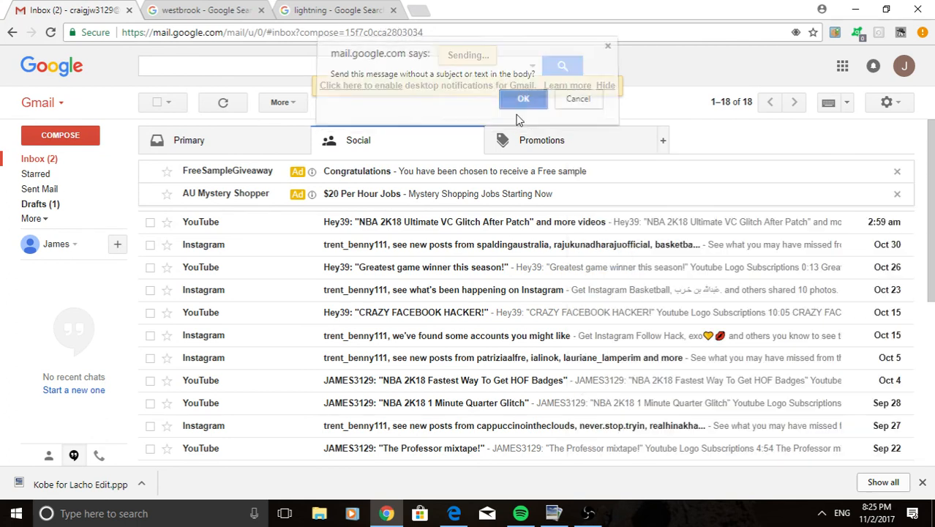
pyautogui.click(523, 100)
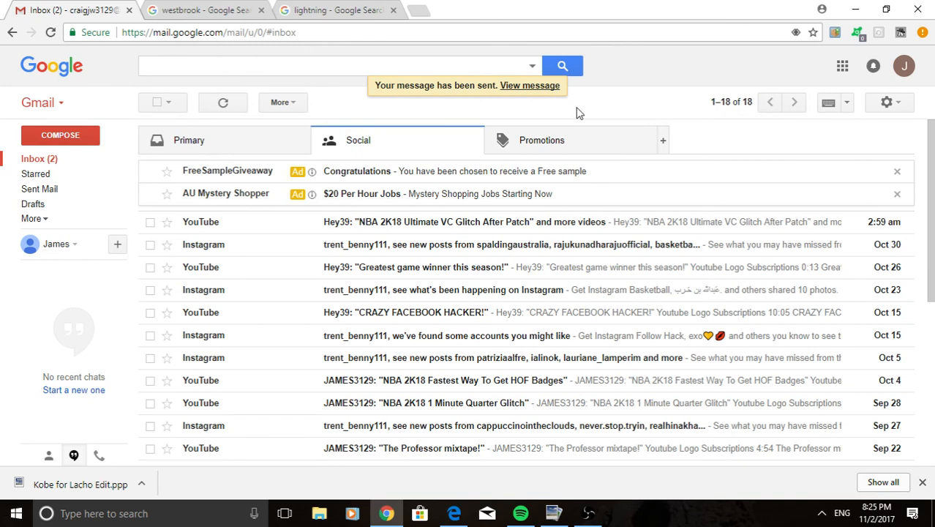